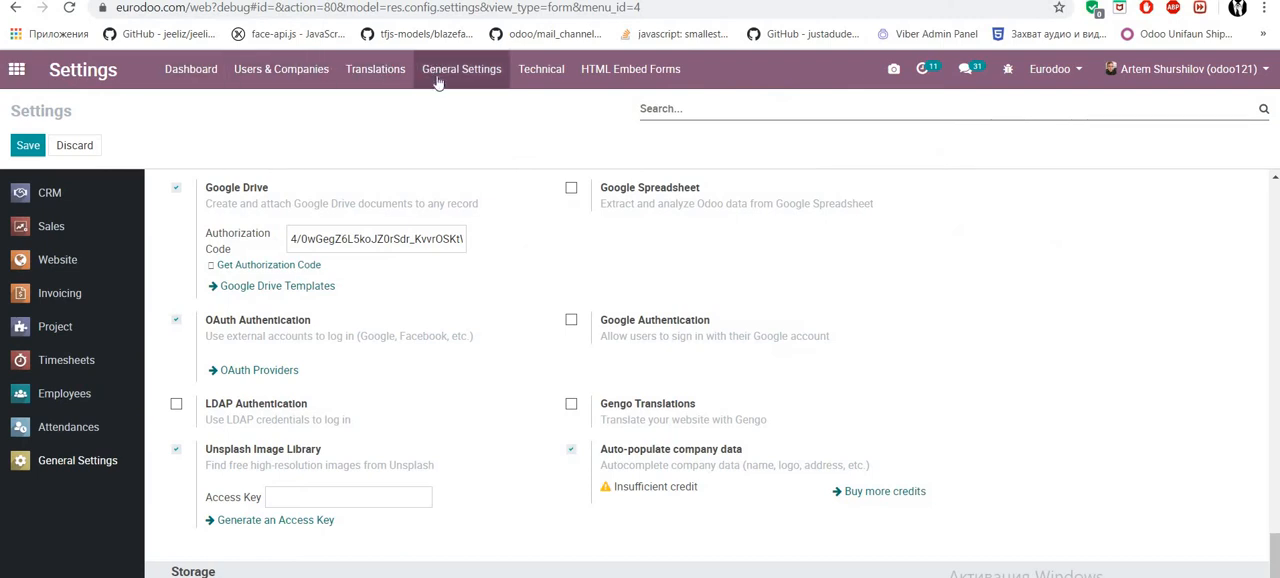
- Scroll down through General Settings toward the Technical automation options
{"action": "scroll", "scroll_direction": "down", "scroll_amount": 3}
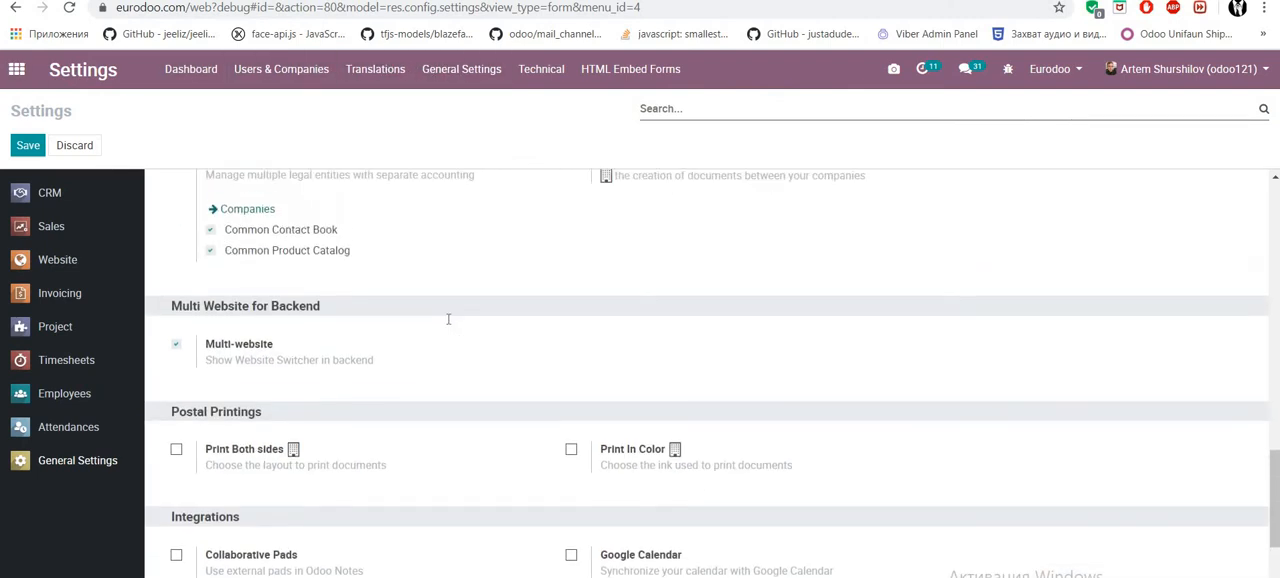
{"action": "scroll", "scroll_direction": "down", "scroll_amount": 3}
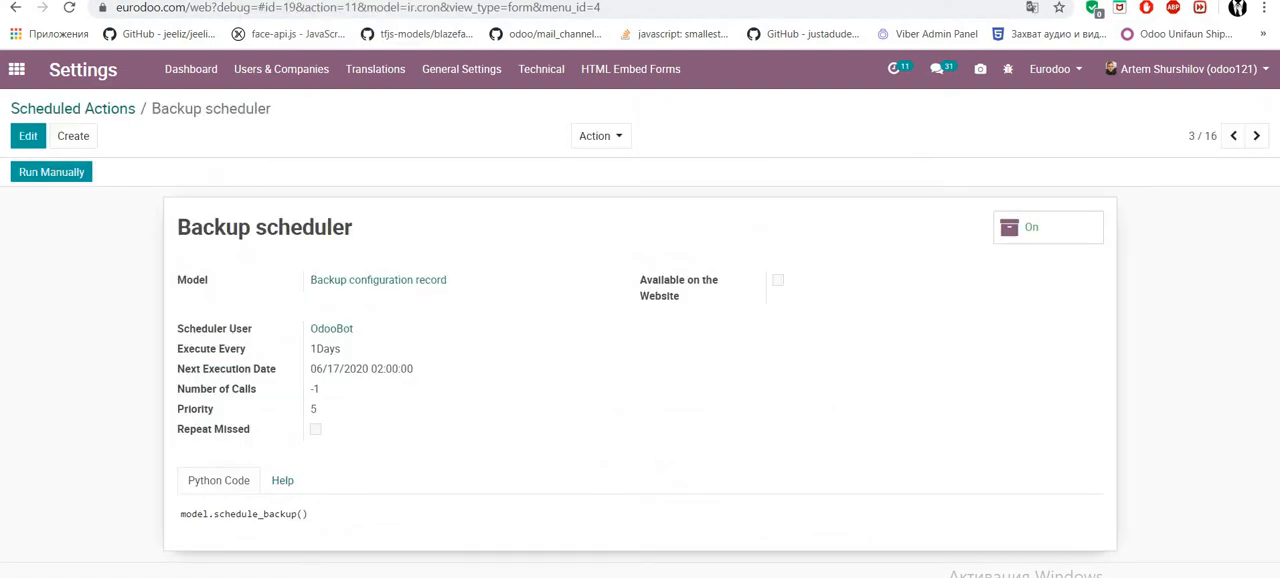
- Save the odoo121 backup configuration and highlight its database name and /odoo/backups directory
{"action": "left_click", "coordinate": [540, 68]}
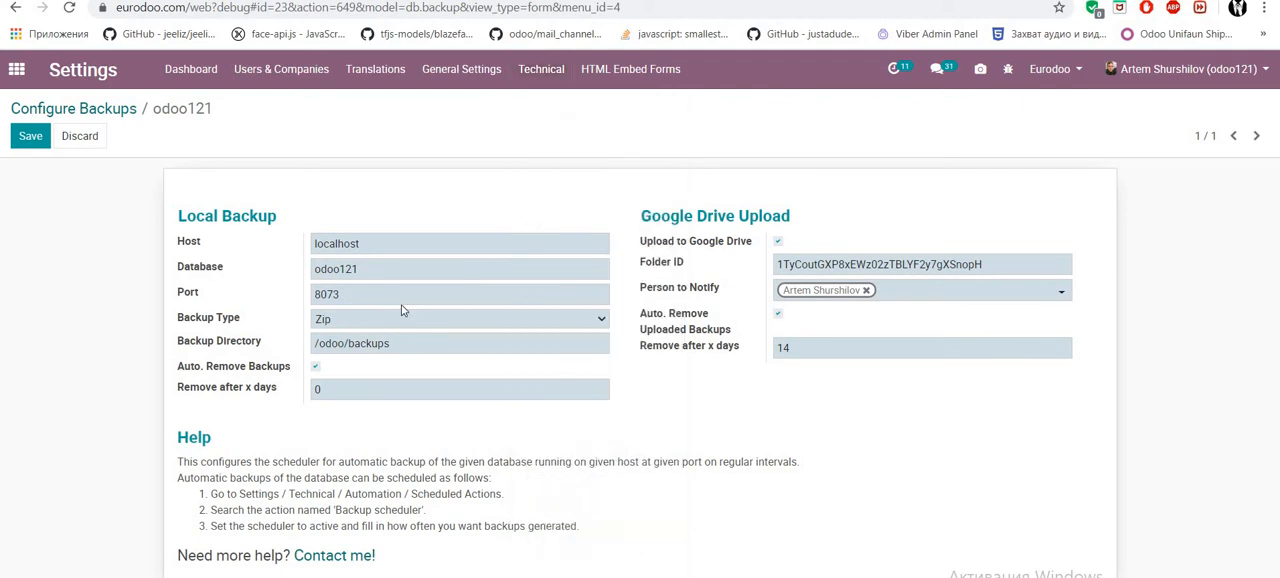
{"action": "left_click", "coordinate": [30, 136]}
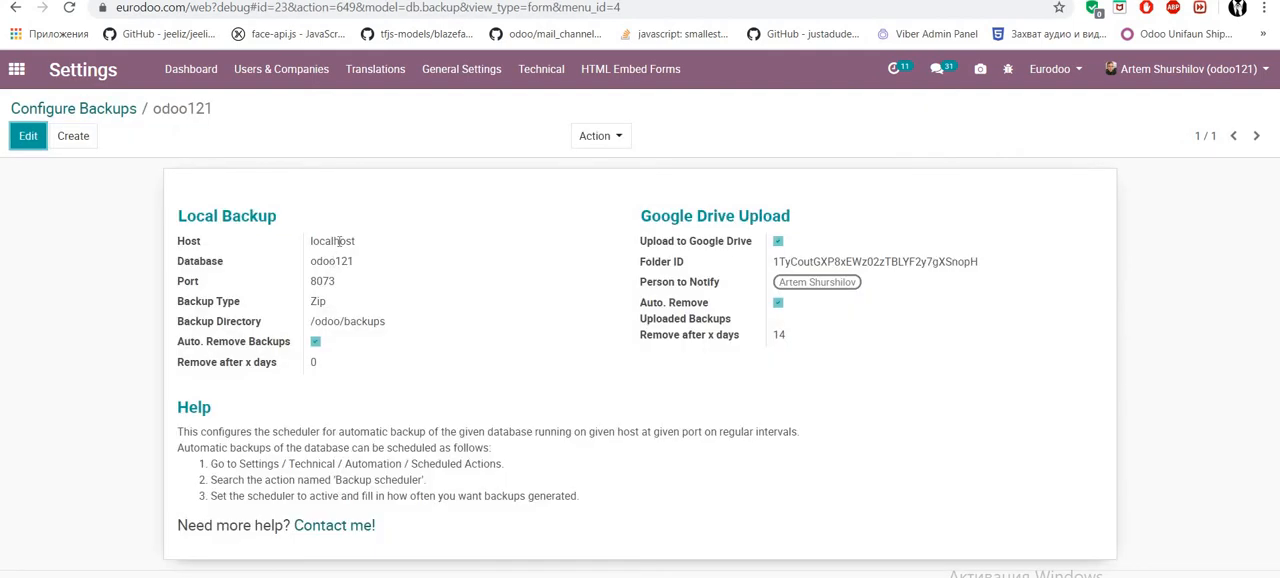
{"action": "double_click", "coordinate": [332, 260]}
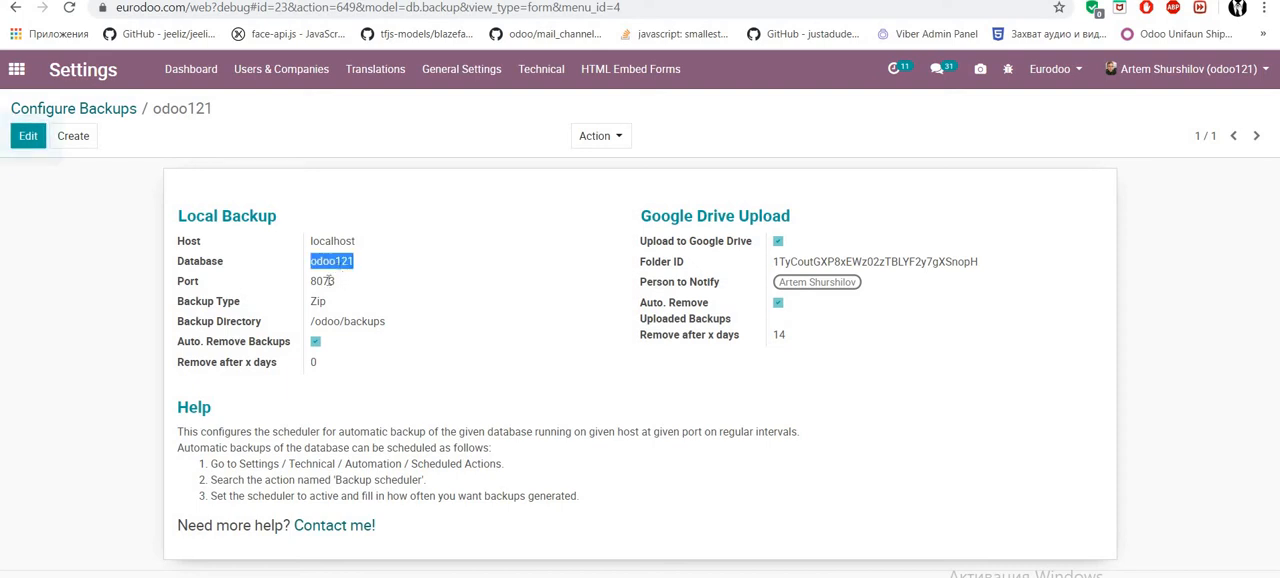
{"action": "left_click", "coordinate": [322, 280]}
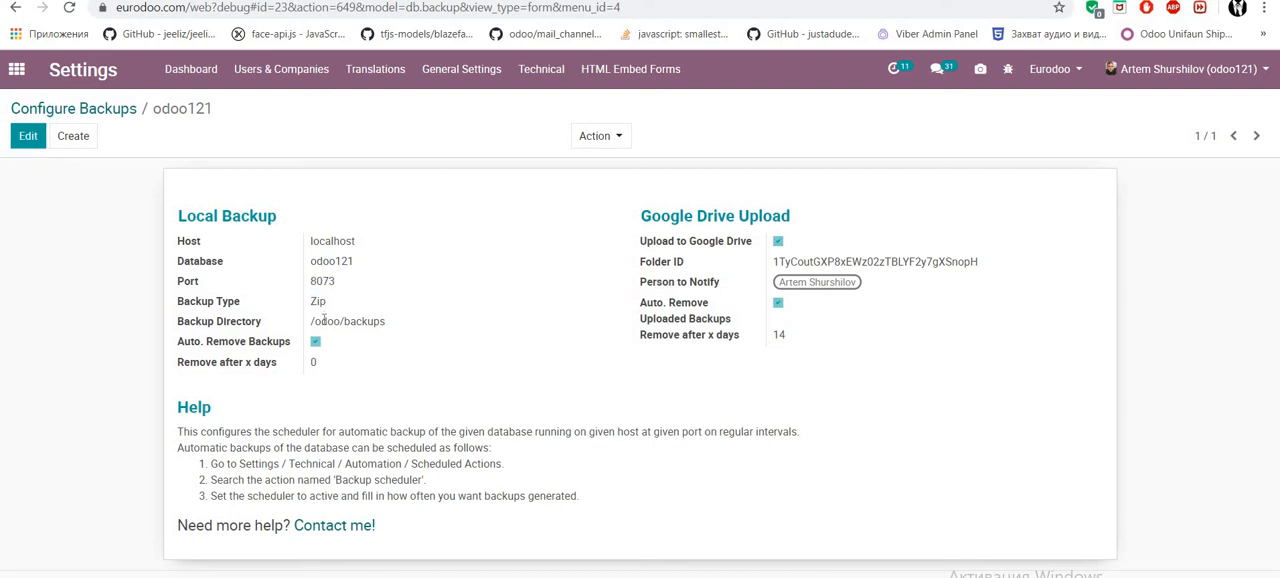
{"action": "double_click", "coordinate": [348, 320]}
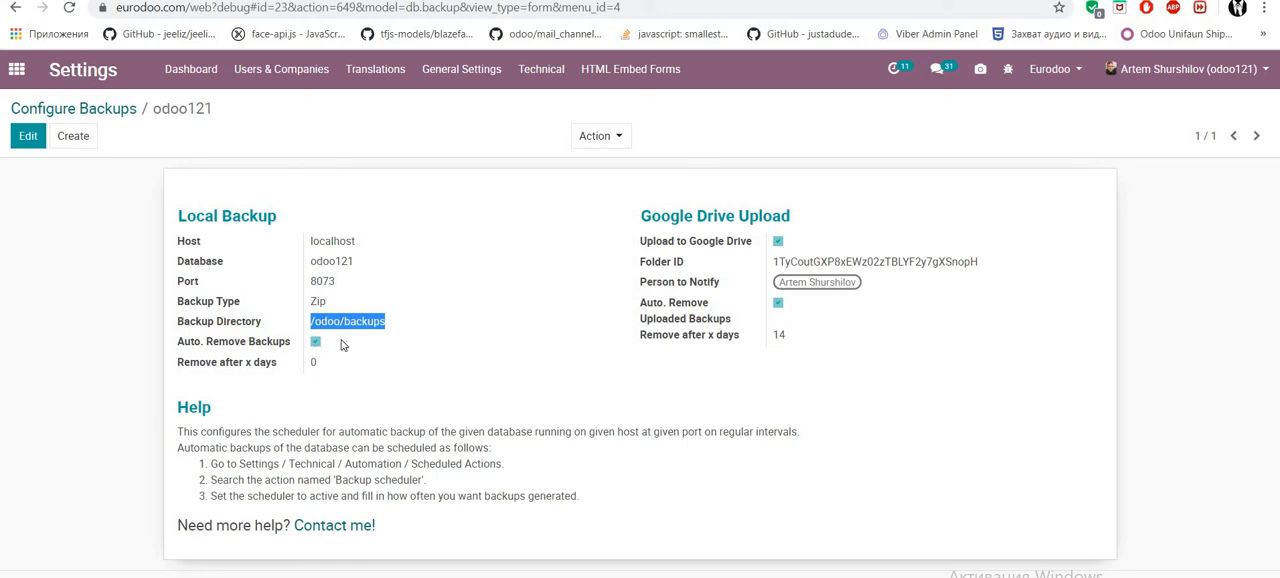
{"action": "mouse_move", "coordinate": [456, 292]}
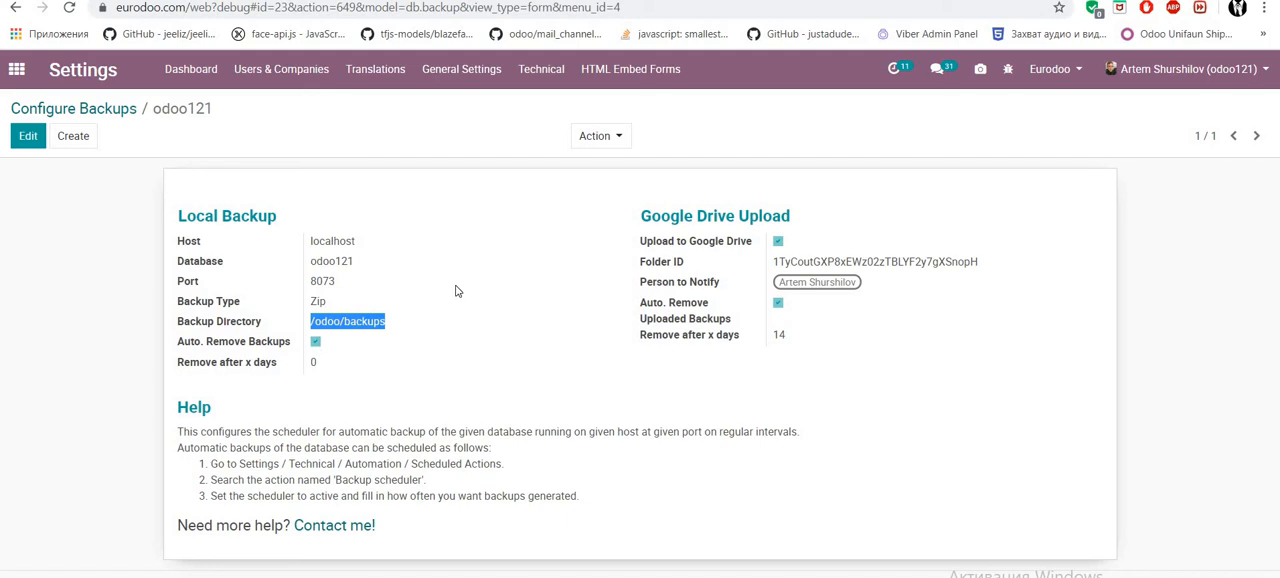
{"action": "mouse_move", "coordinate": [56, 514]}
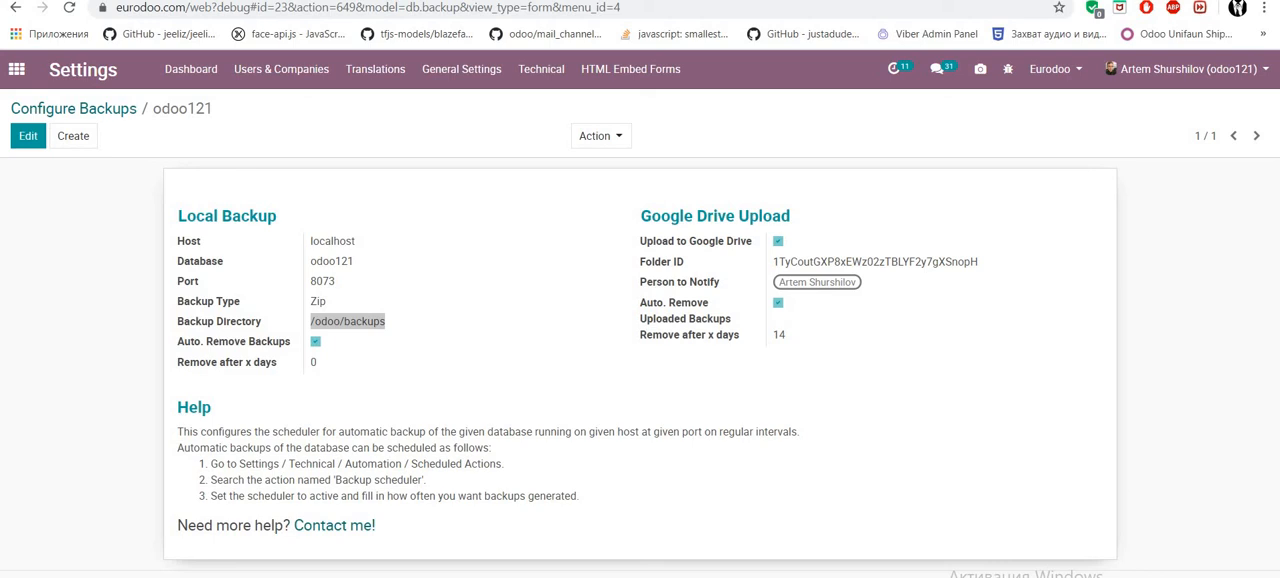
{"action": "mouse_move", "coordinate": [668, 194]}
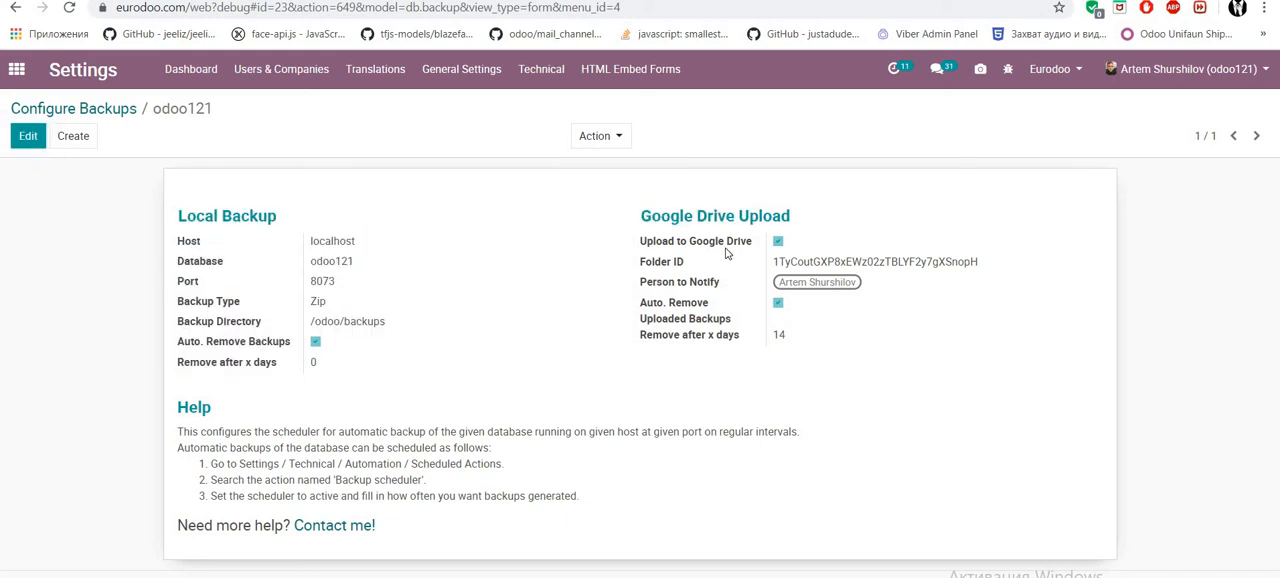
{"action": "mouse_move", "coordinate": [910, 300]}
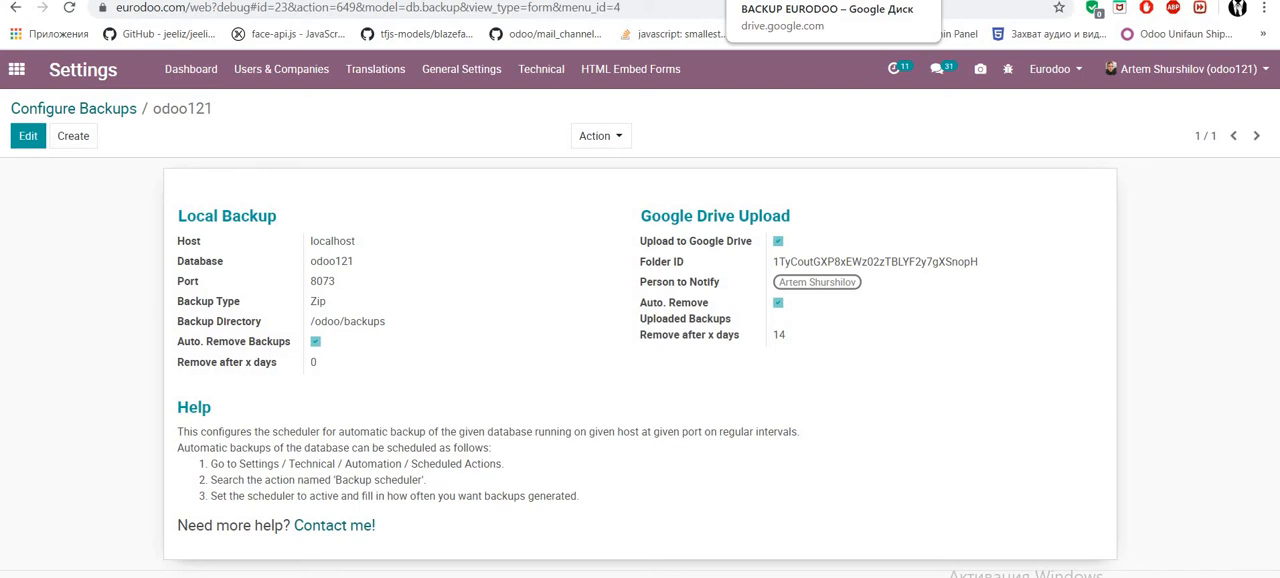
- Show the BACKUP EURODOO Drive folder with the odoo121 zip and pick out its folder ID from the address
{"action": "left_click", "coordinate": [828, 8]}
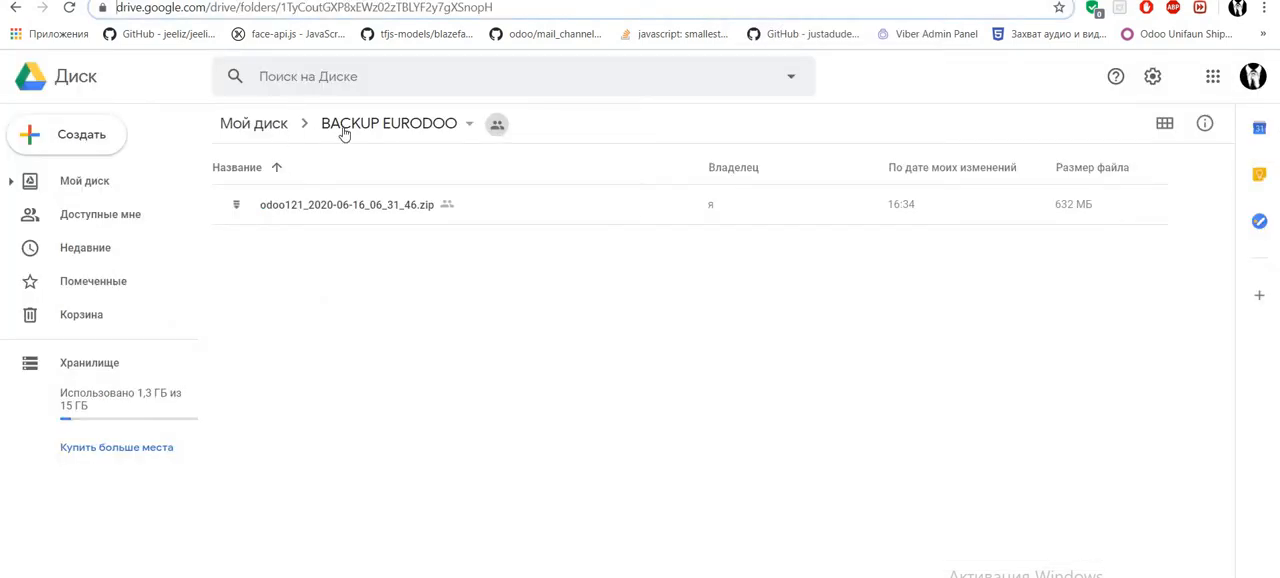
{"action": "mouse_move", "coordinate": [388, 124]}
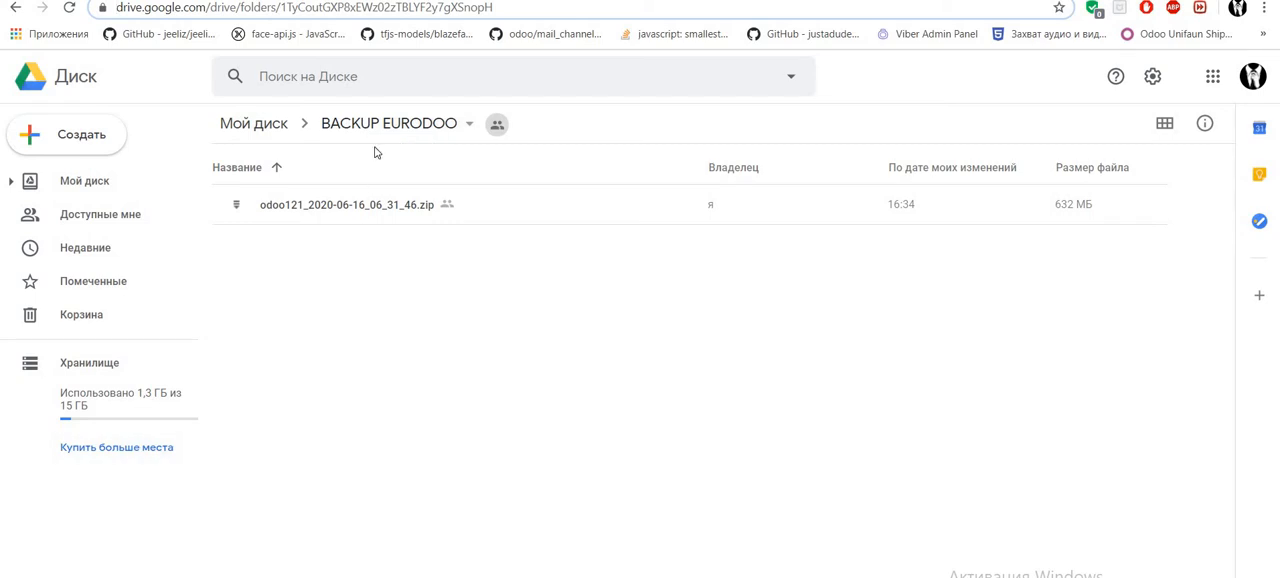
{"action": "mouse_move", "coordinate": [388, 124]}
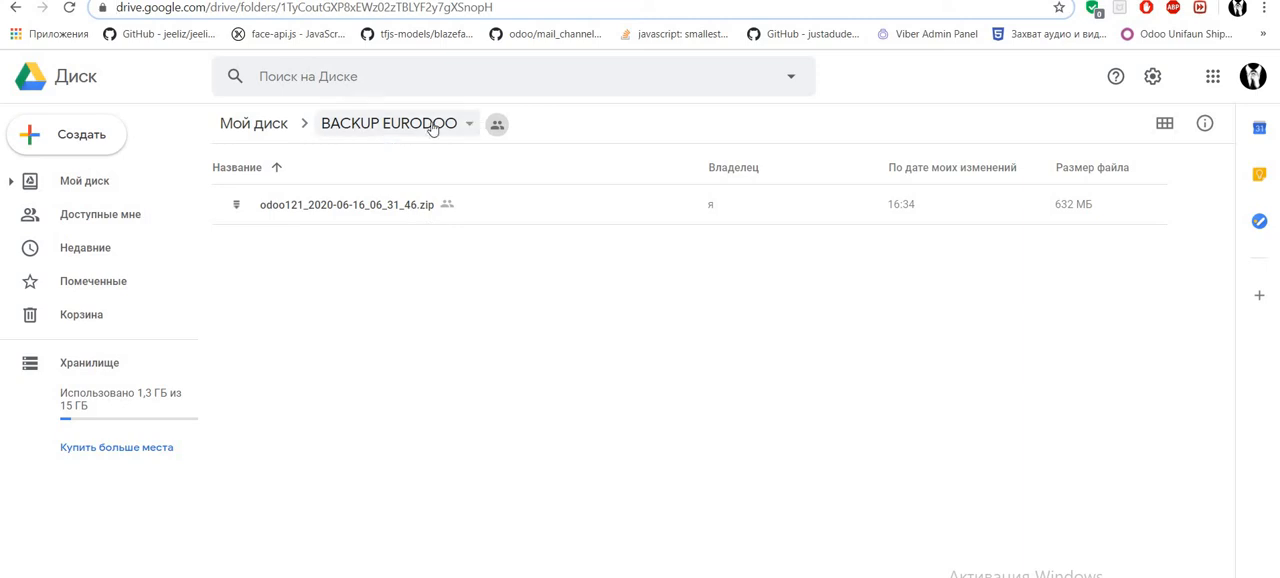
{"action": "left_click", "coordinate": [468, 124]}
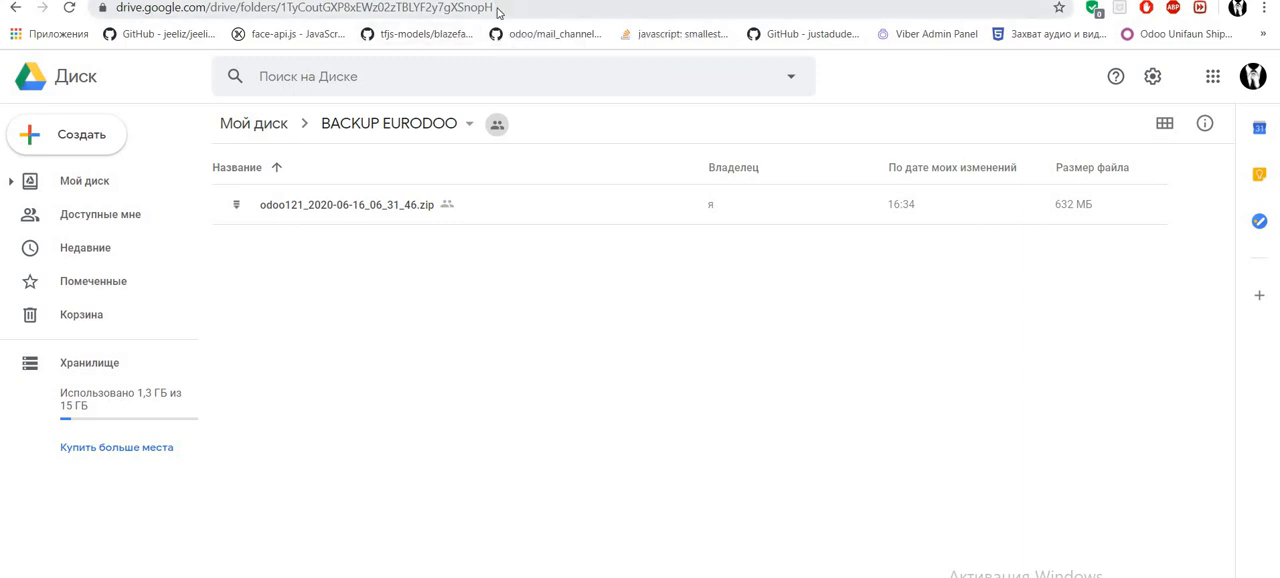
{"action": "left_click", "coordinate": [300, 8]}
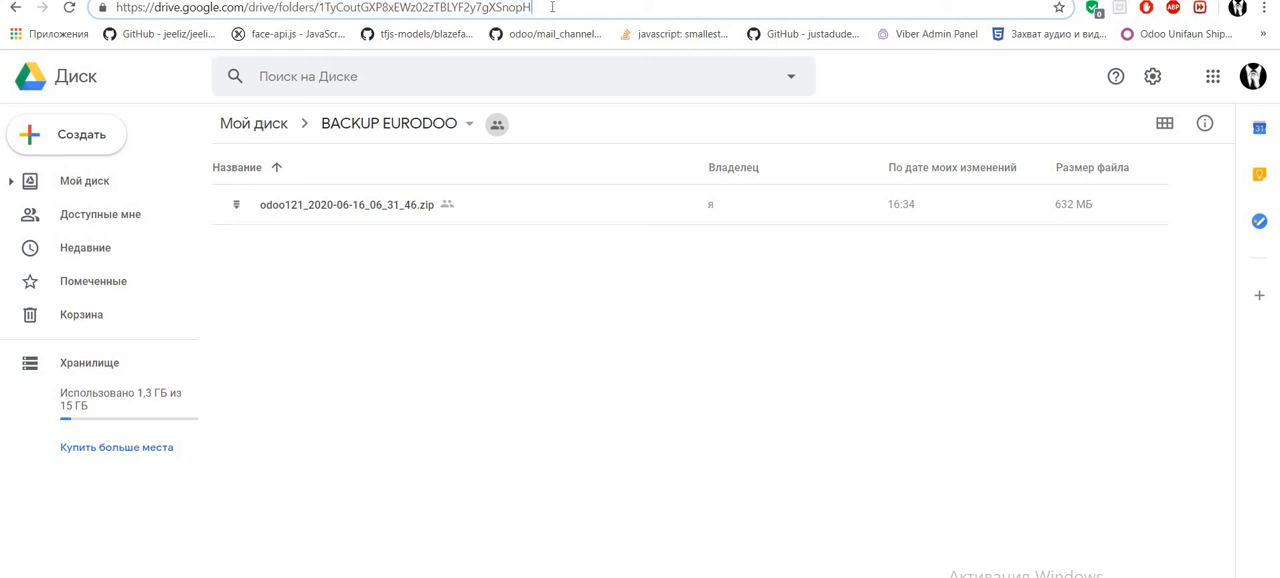
{"action": "double_click", "coordinate": [424, 8]}
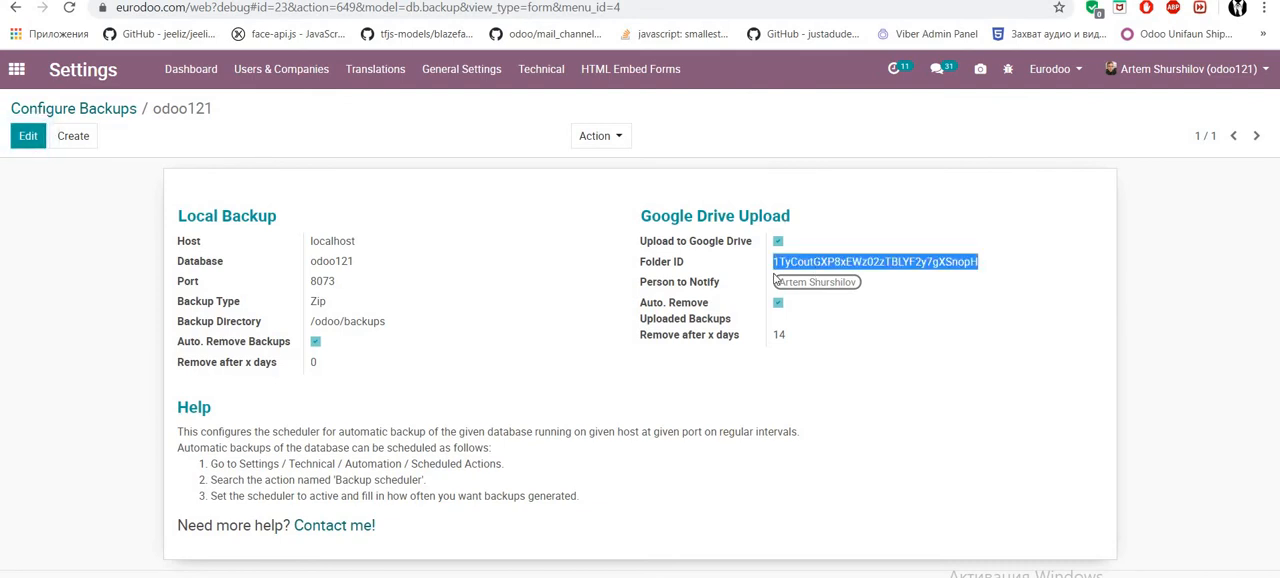
{"action": "mouse_move", "coordinate": [704, 282]}
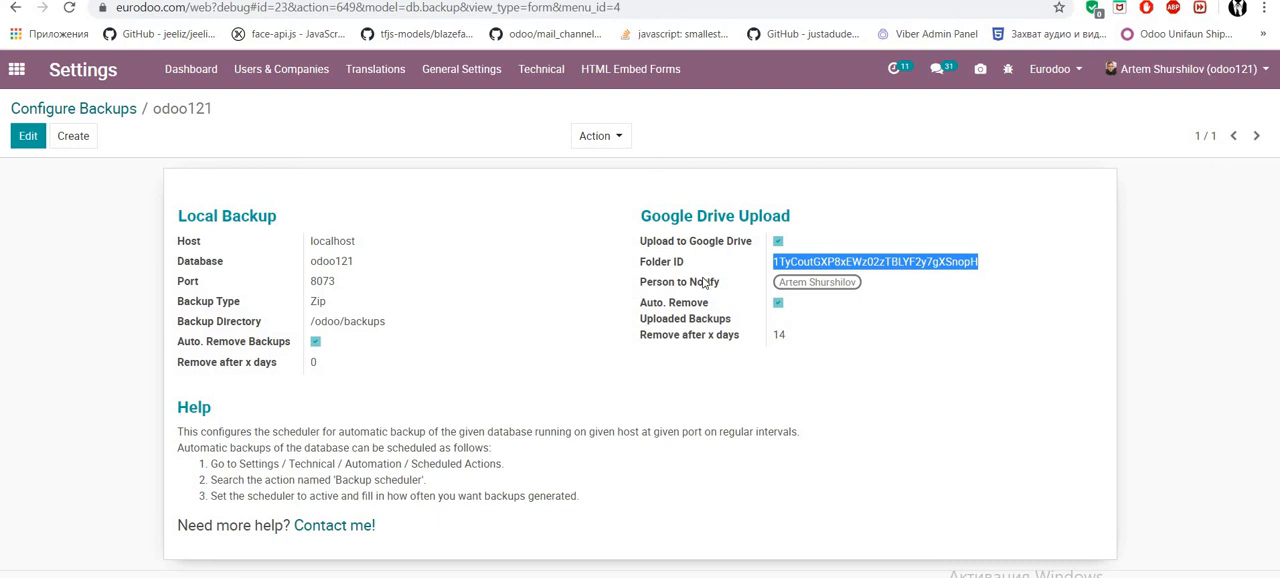
{"action": "mouse_move", "coordinate": [704, 282]}
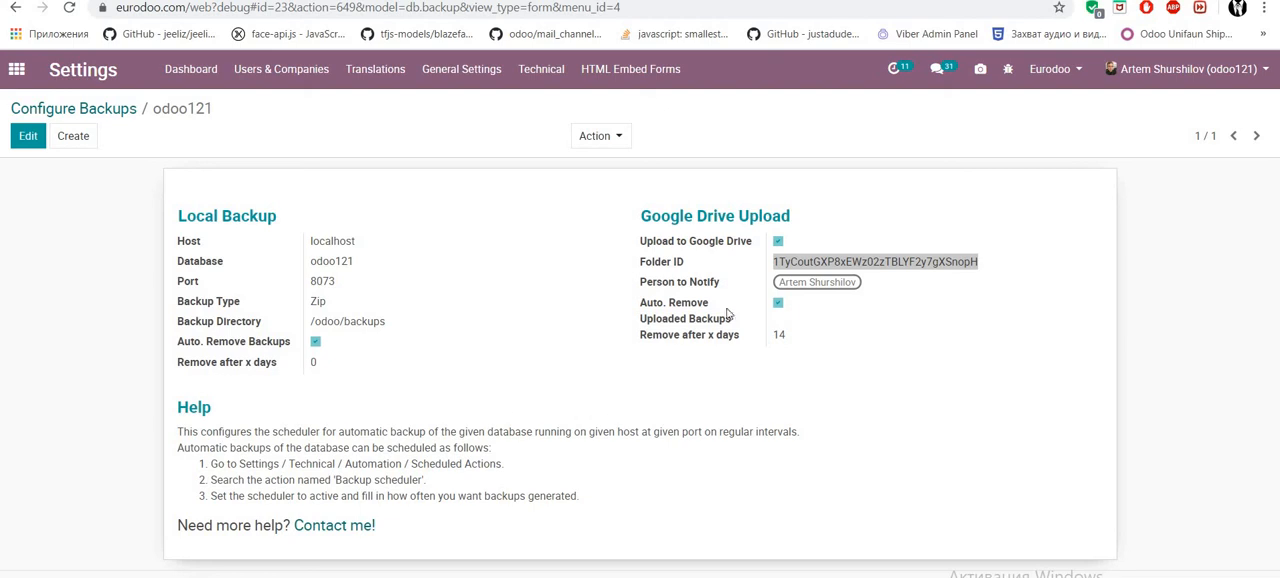
{"action": "mouse_move", "coordinate": [756, 324]}
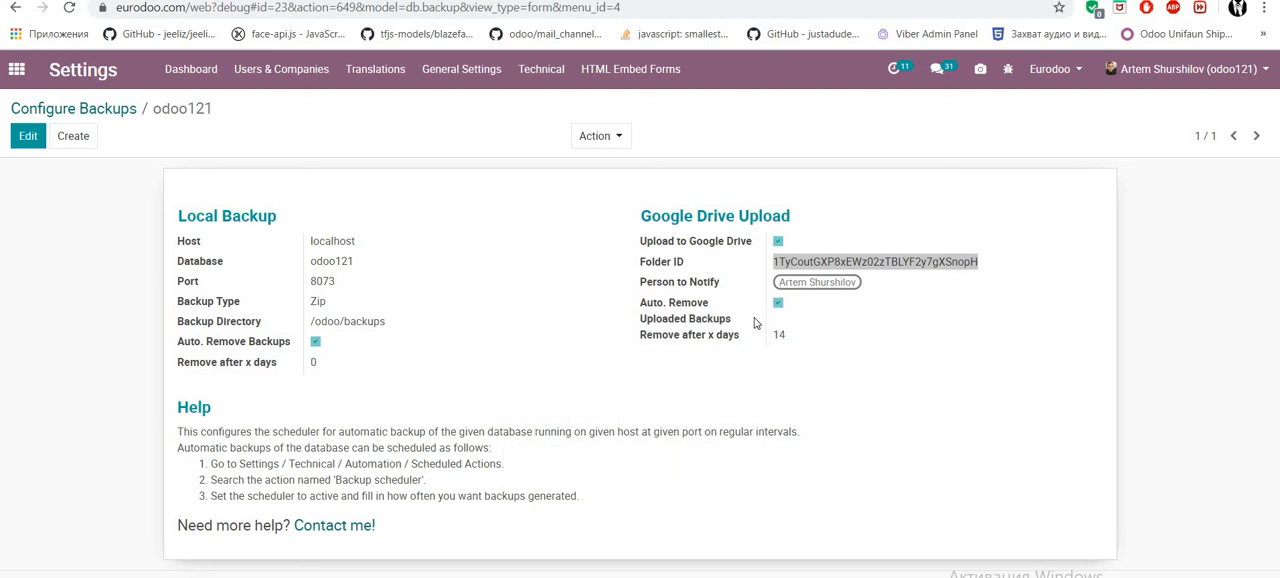
{"action": "mouse_move", "coordinate": [790, 340]}
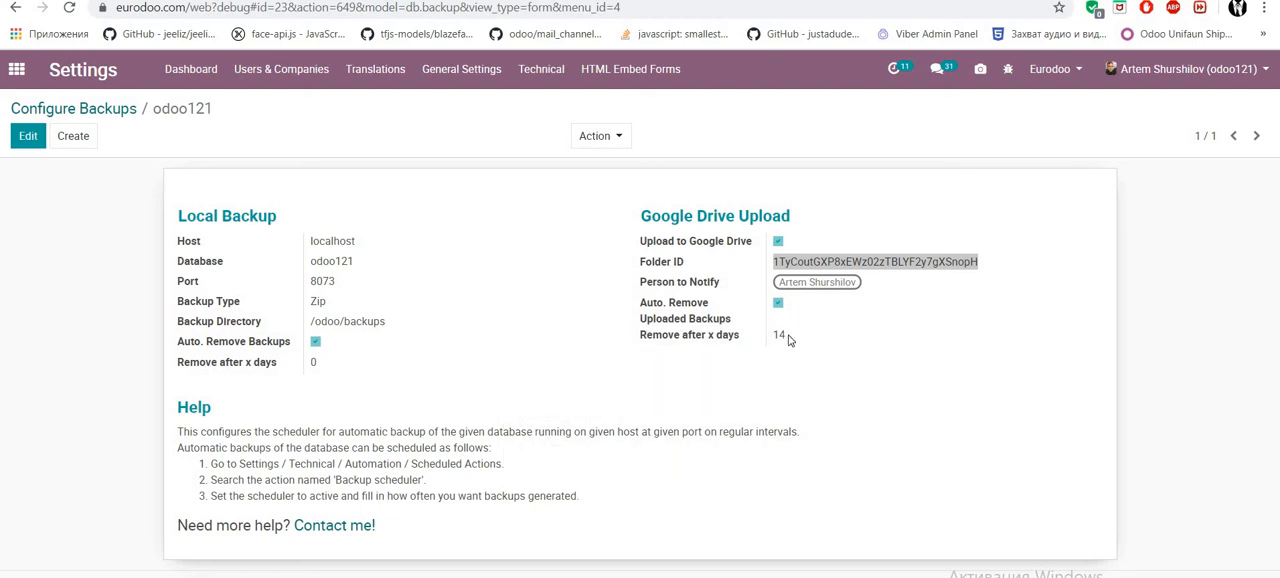
- Start editing the Configure Backups record, then discard so it stays unchanged
{"action": "left_click", "coordinate": [28, 136]}
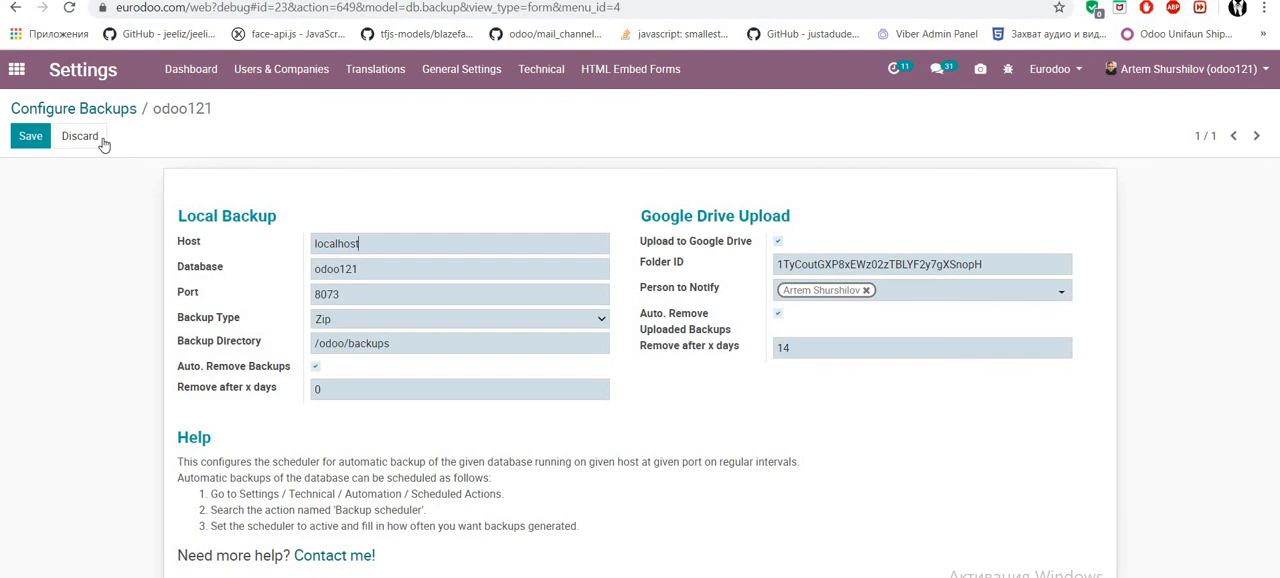
{"action": "left_click", "coordinate": [30, 136]}
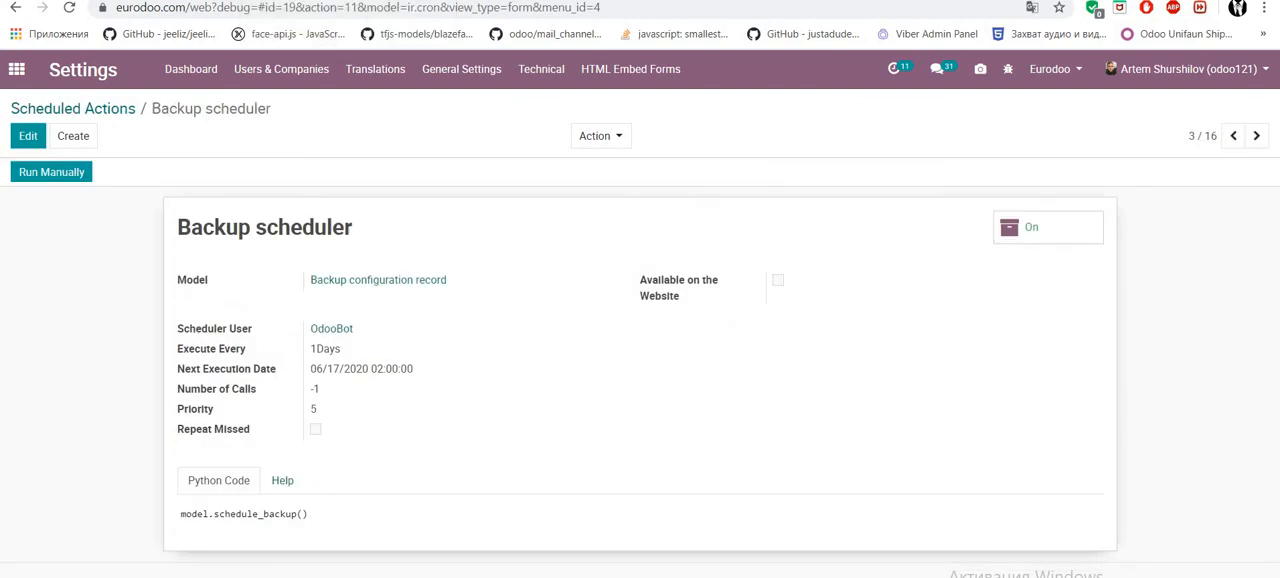
- Reach Backup scheduler via Technical > Scheduled Actions and toggle it so it ends switched On
{"action": "left_click", "coordinate": [540, 68]}
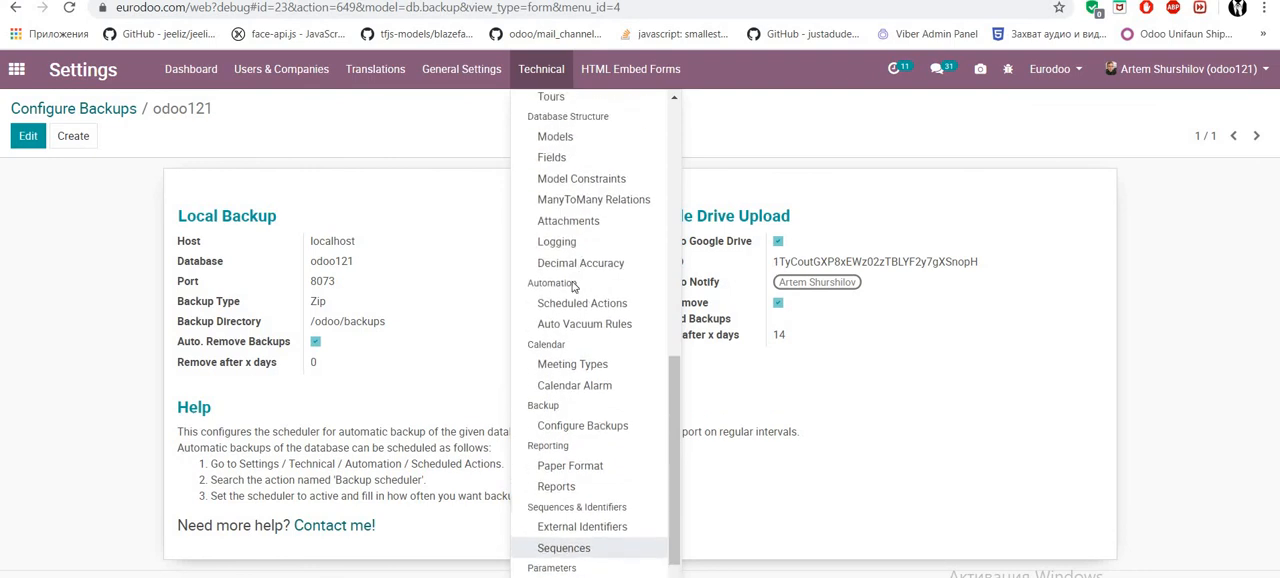
{"action": "left_click", "coordinate": [580, 302]}
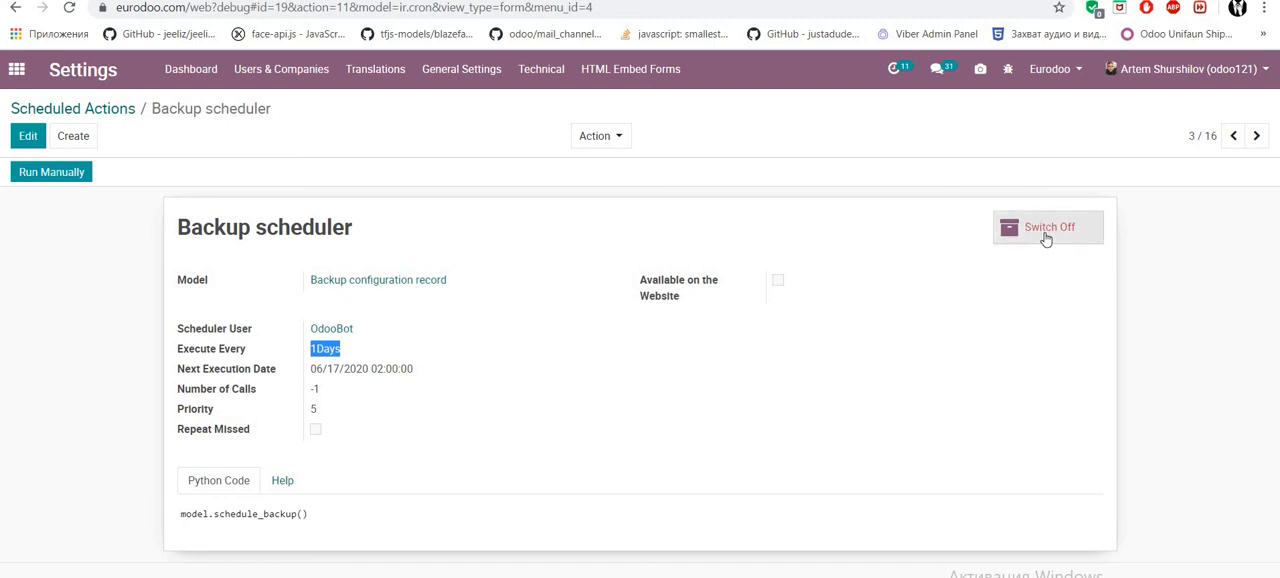
{"action": "left_click", "coordinate": [1048, 228]}
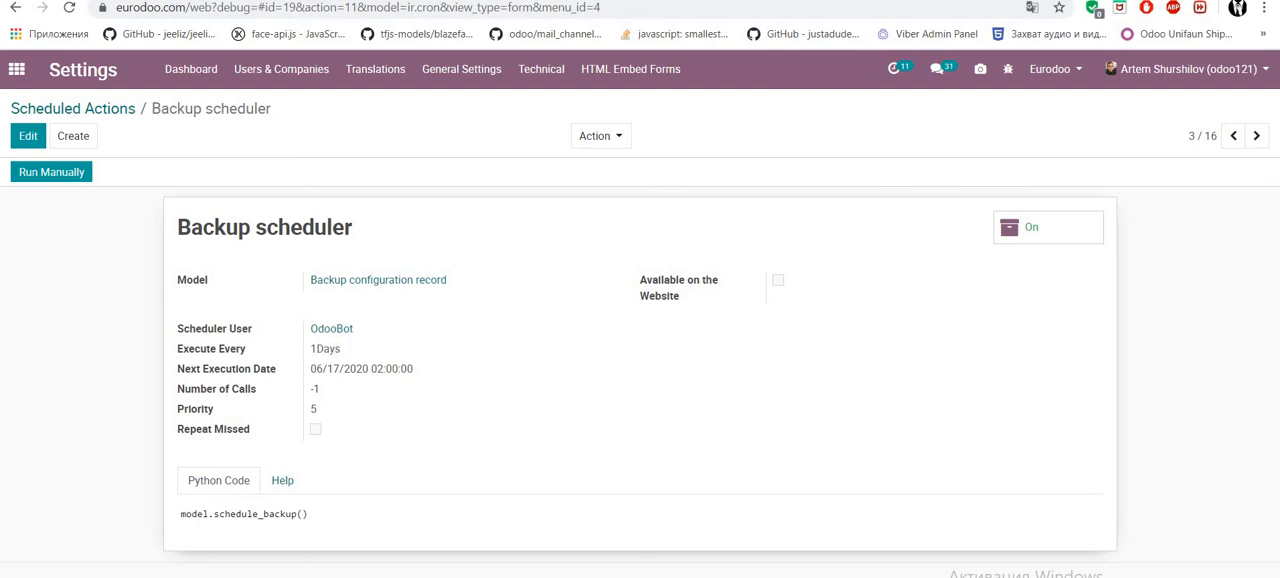
{"action": "mouse_move", "coordinate": [270, 328]}
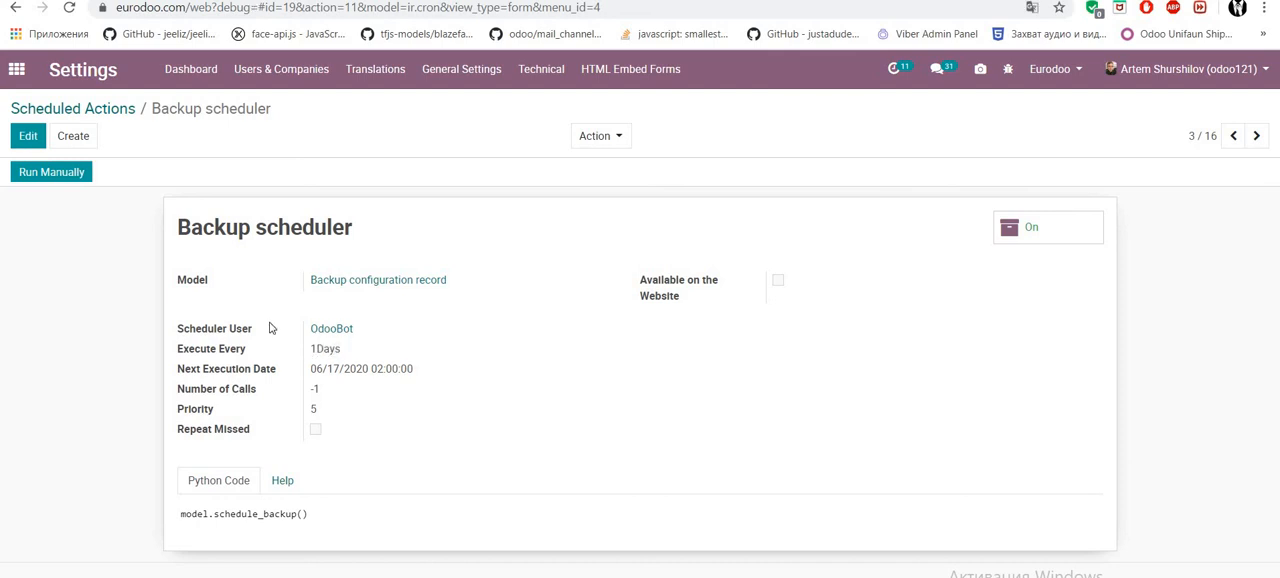
{"action": "mouse_move", "coordinate": [408, 268]}
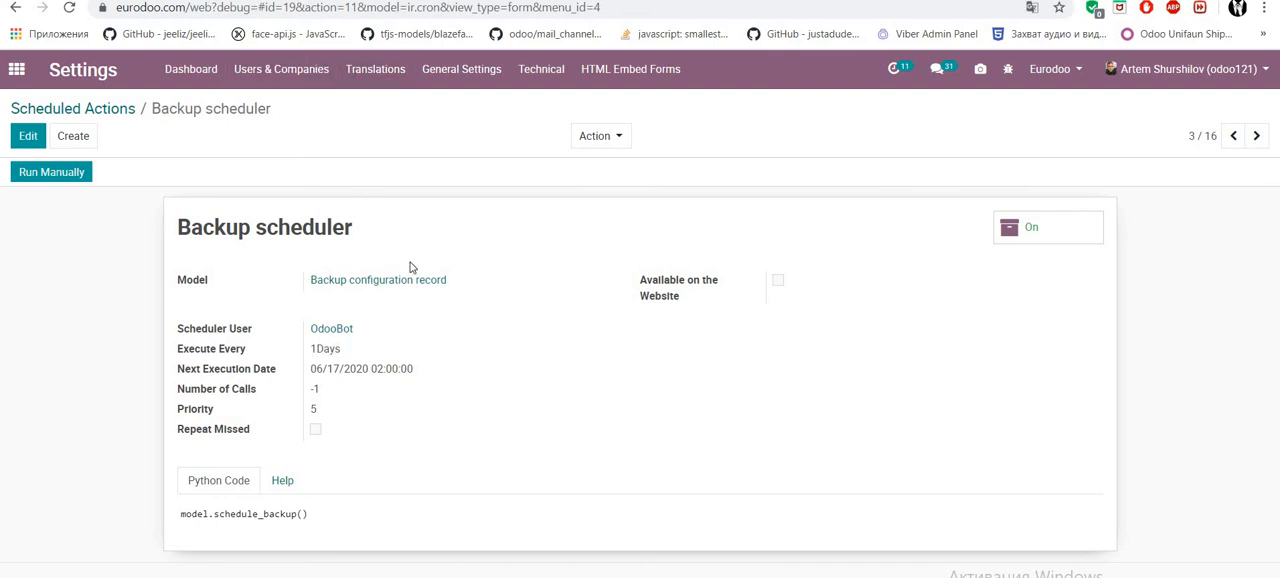
{"action": "mouse_move", "coordinate": [436, 348]}
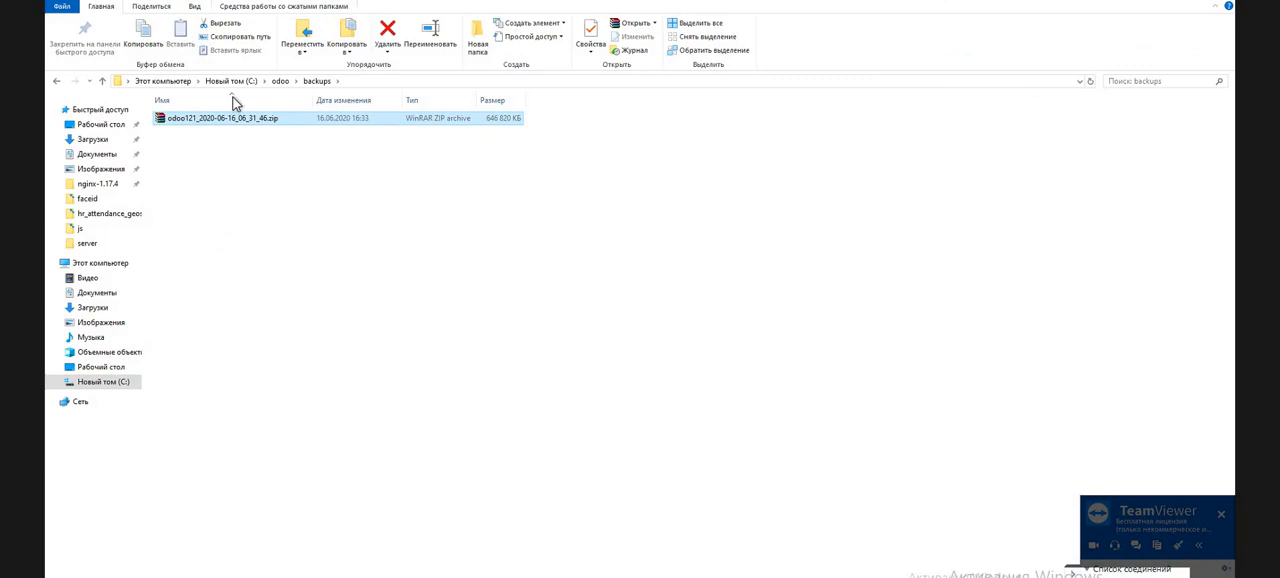
{"action": "left_click", "coordinate": [230, 80]}
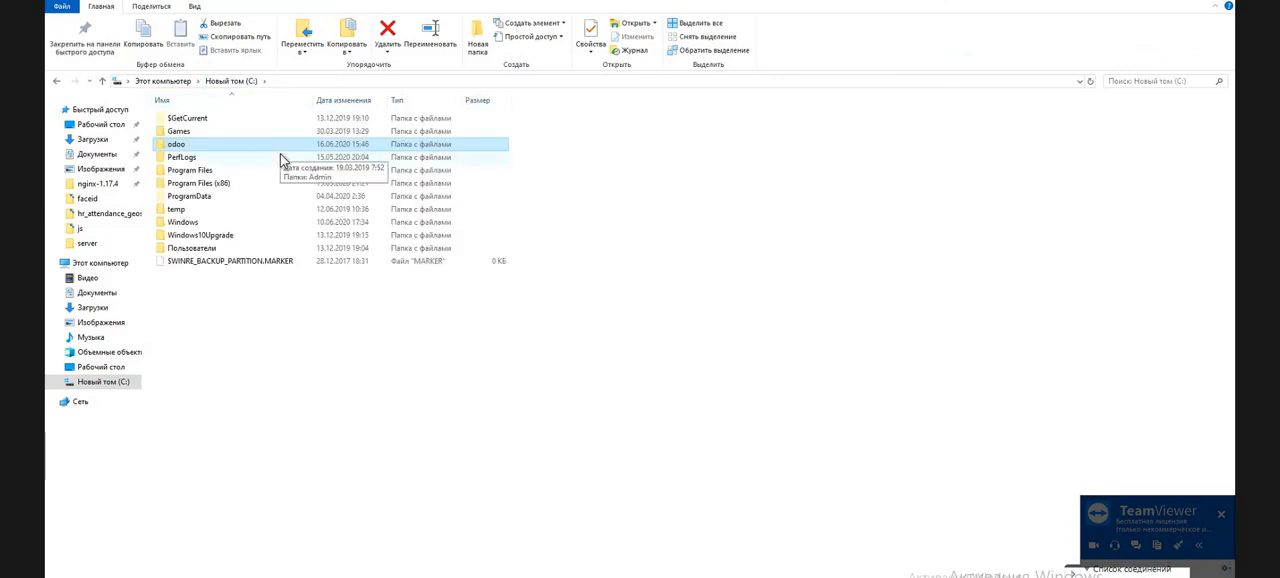
{"action": "double_click", "coordinate": [176, 144]}
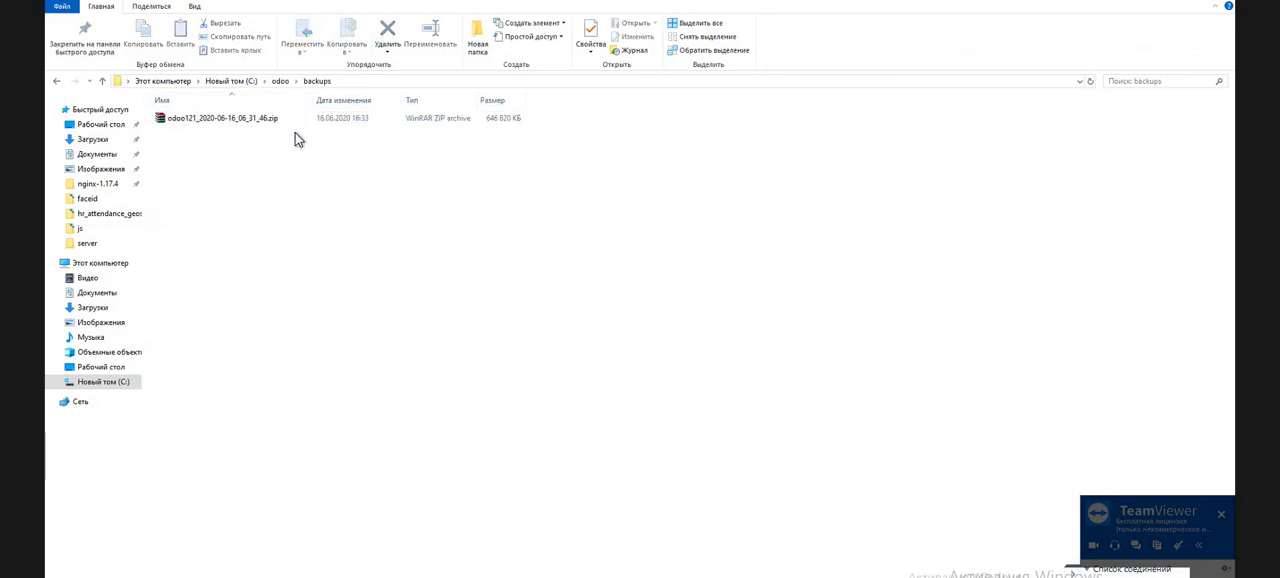
{"action": "left_click", "coordinate": [220, 118]}
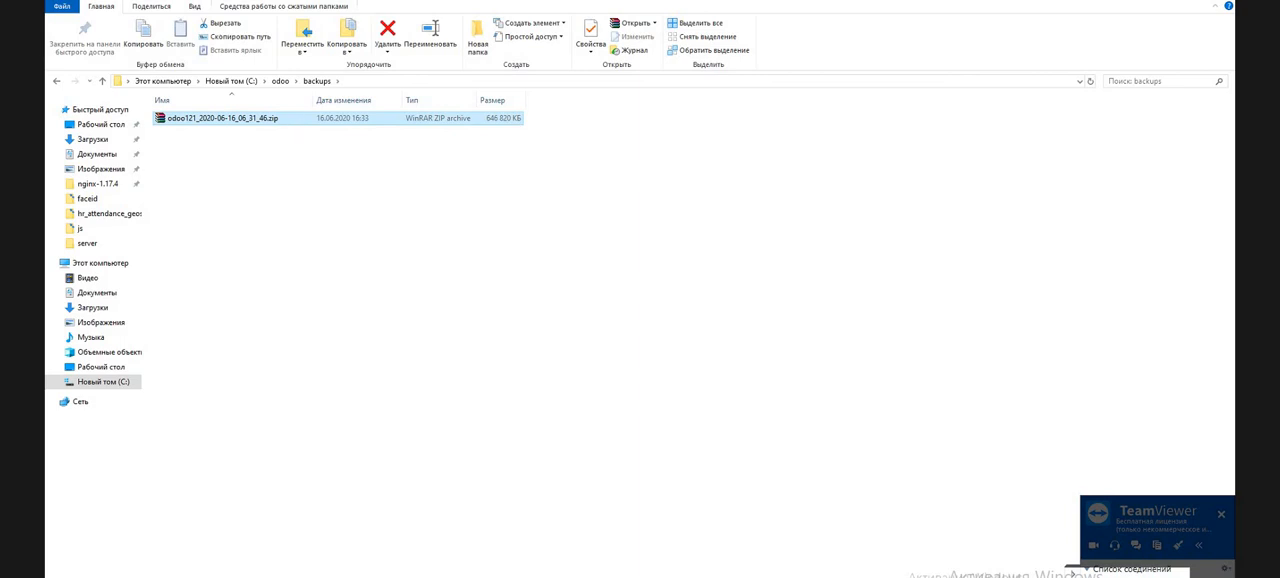